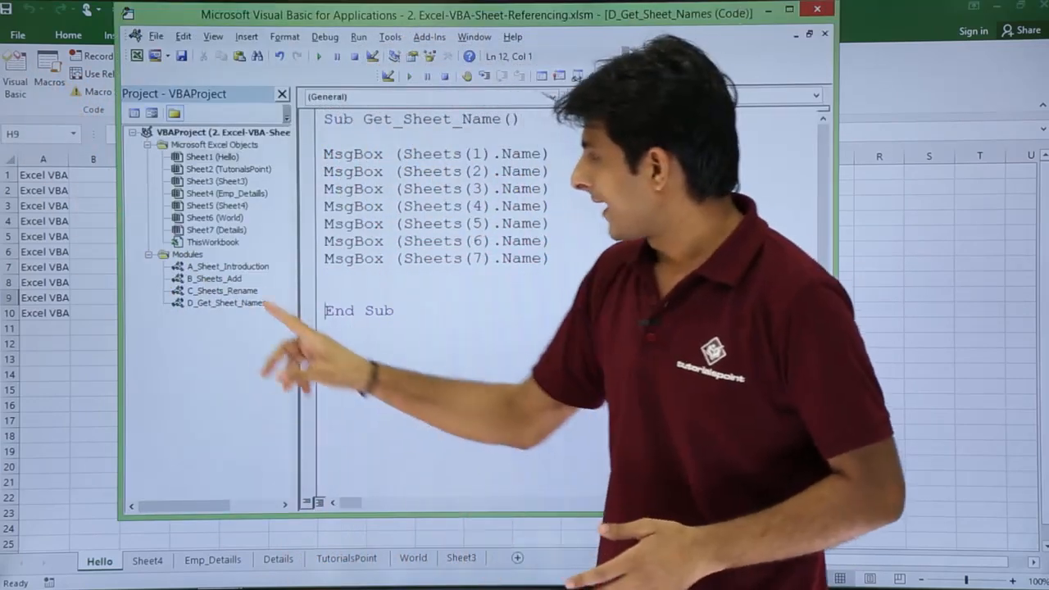
Step: Place the caret inside Get_Sheet_Name and enter break mode at the first MsgBox line
click(226, 302)
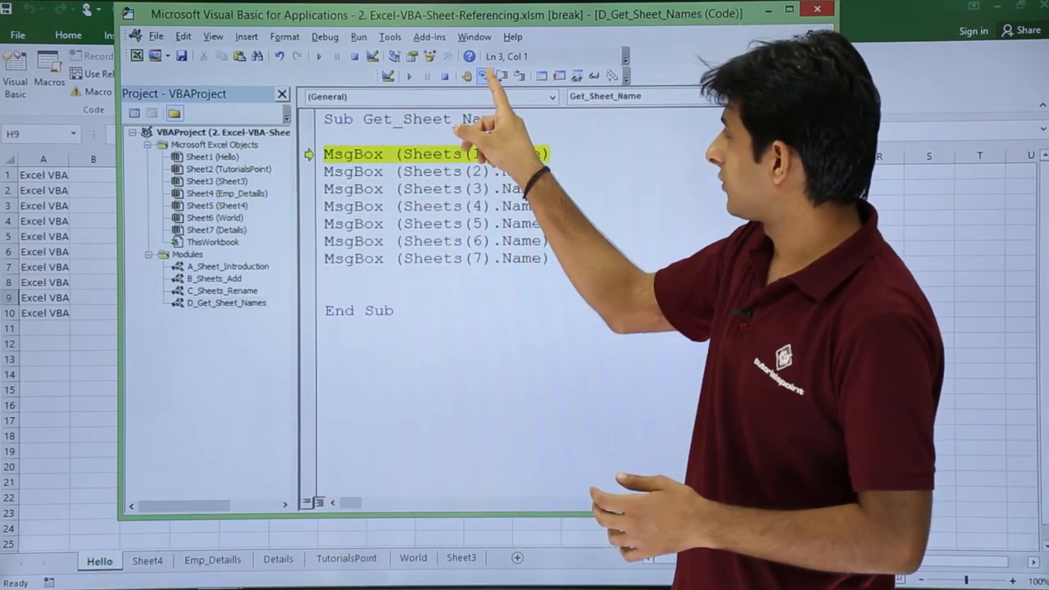
Step: Step through the MsgBox lines, dismissing the Hello, Sheet4 and Emp_Details messages in turn
click(410, 75)
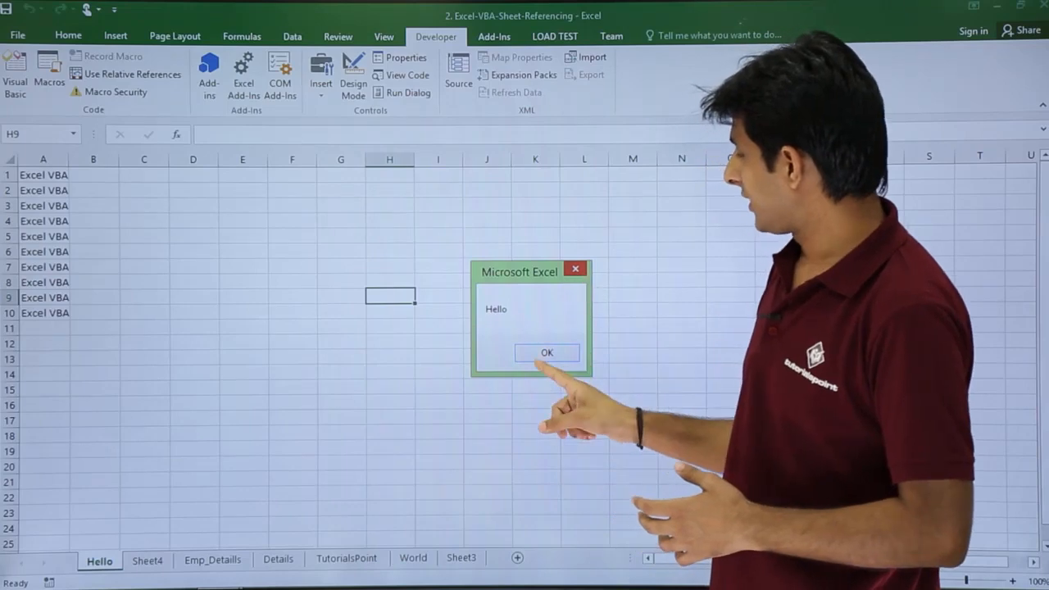
click(547, 352)
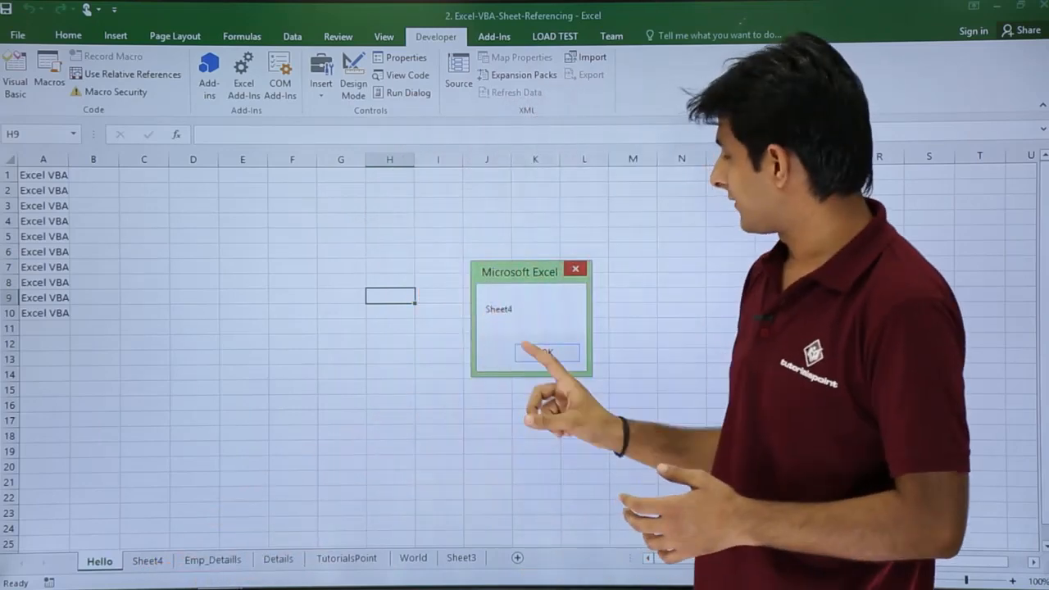
click(546, 353)
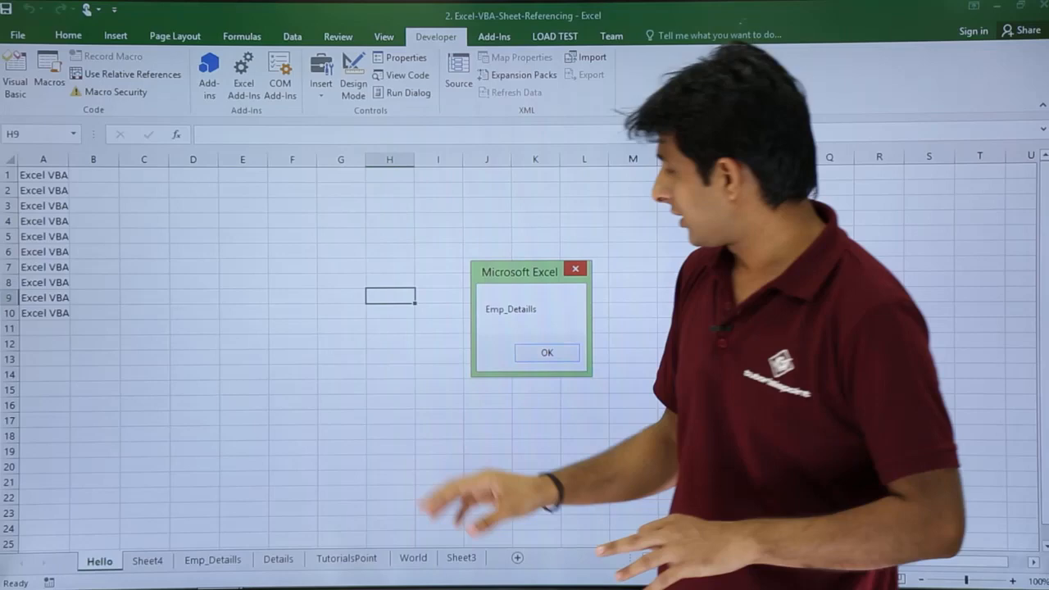
click(547, 353)
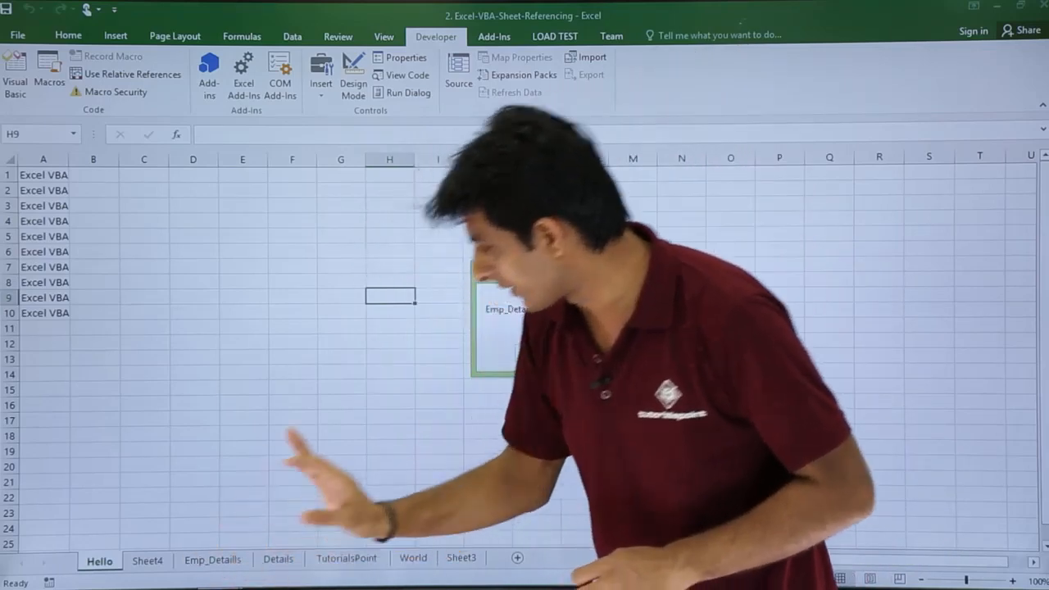